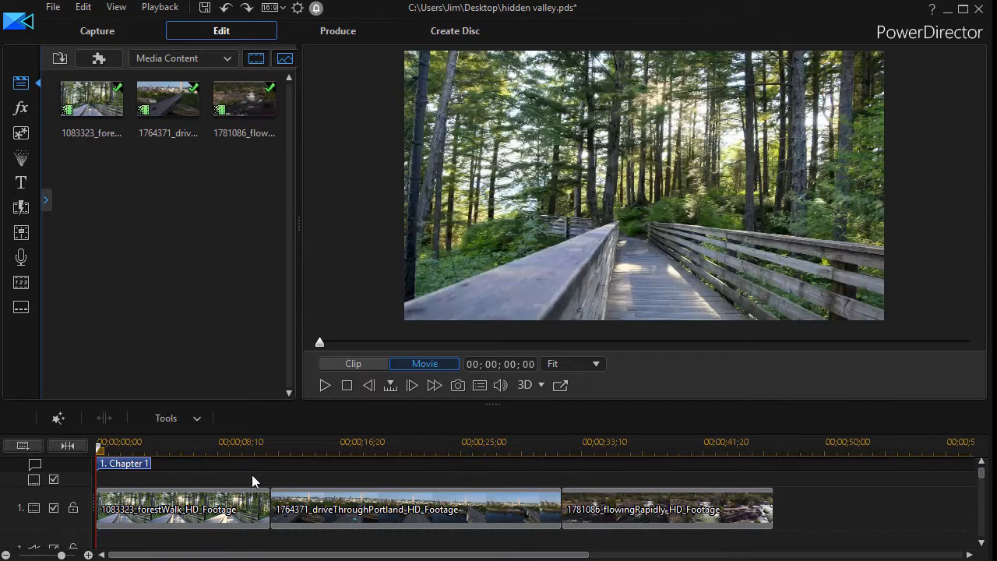
{"action": "mouse_move", "coordinate": [121, 522]}
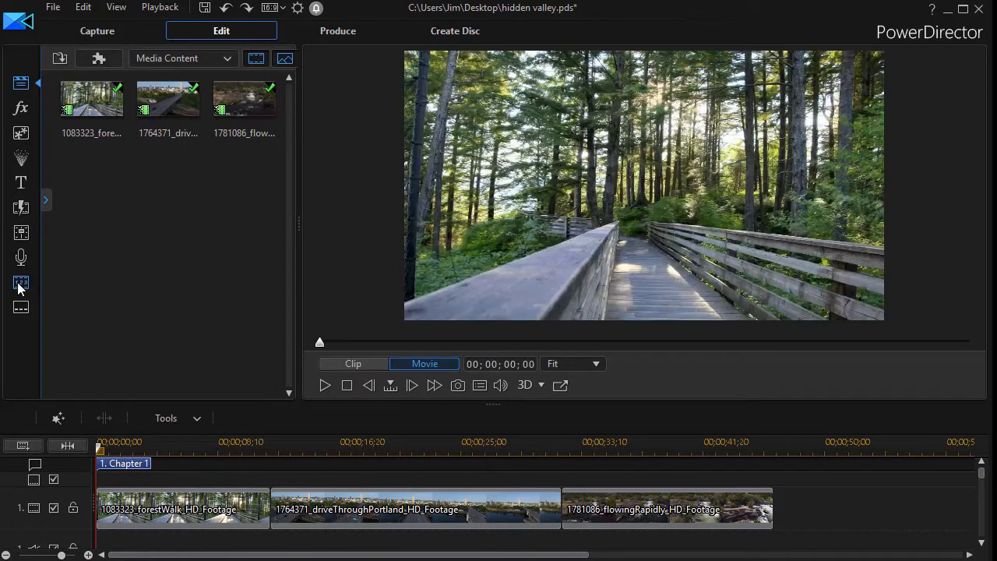
{"action": "mouse_move", "coordinate": [21, 283]}
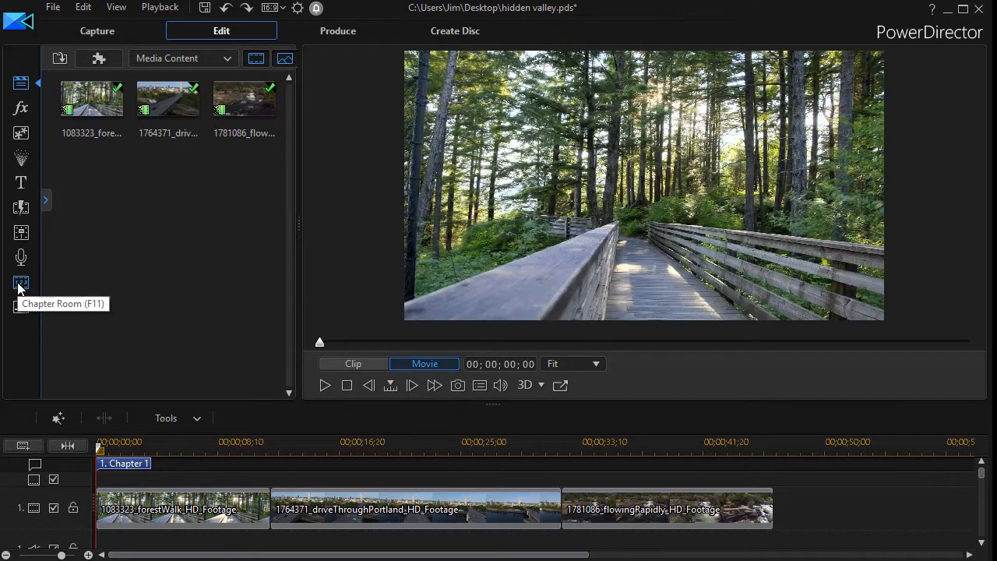
Use Chapter Room to auto-insert chapters at the start of every clip.
{"action": "left_click", "coordinate": [21, 282]}
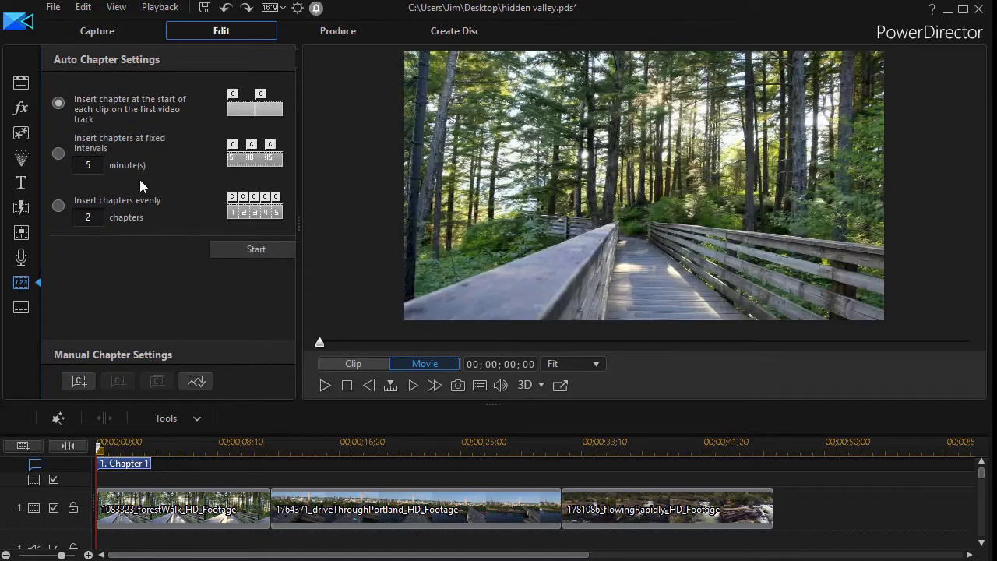
{"action": "mouse_move", "coordinate": [256, 249]}
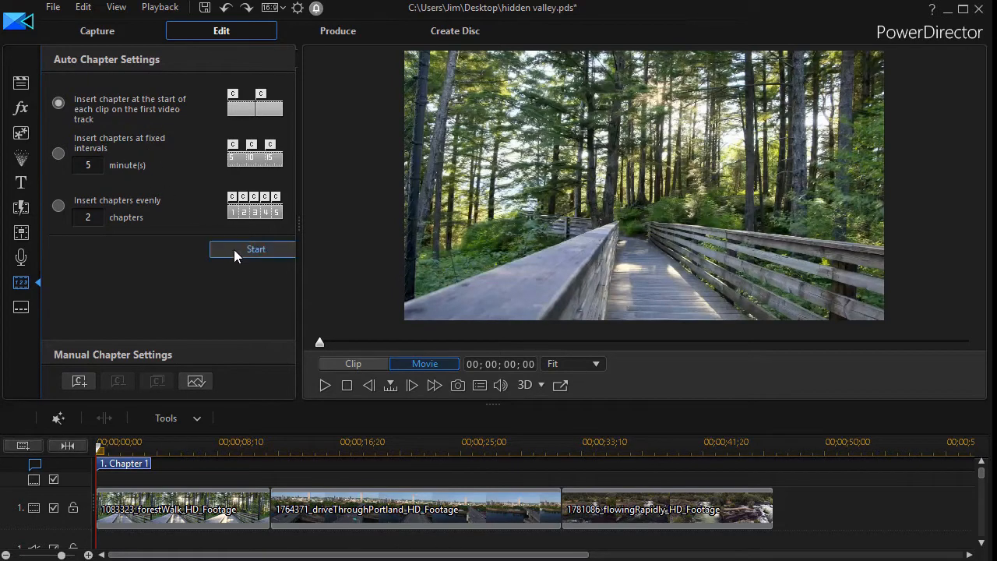
{"action": "left_click", "coordinate": [255, 249]}
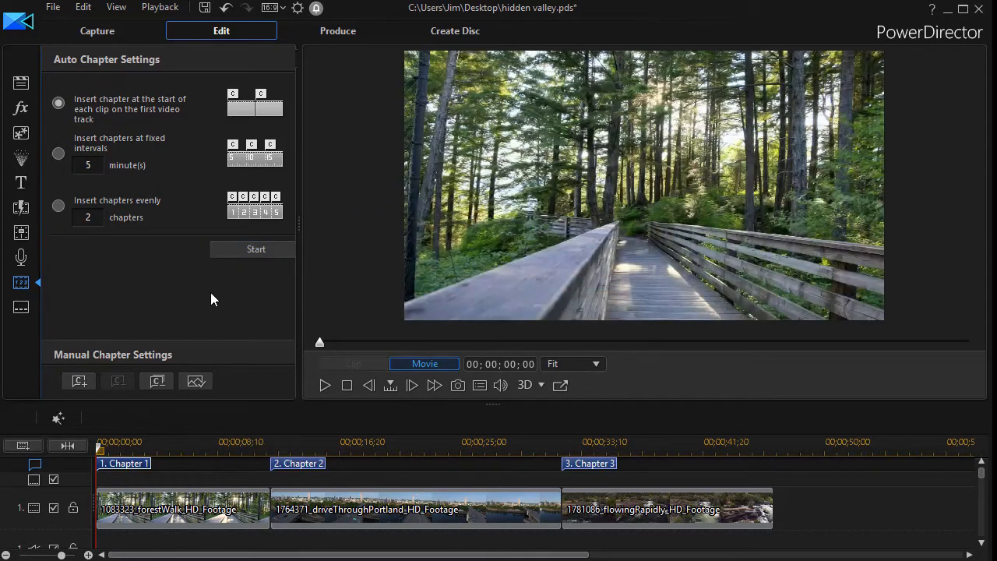
{"action": "mouse_move", "coordinate": [171, 399]}
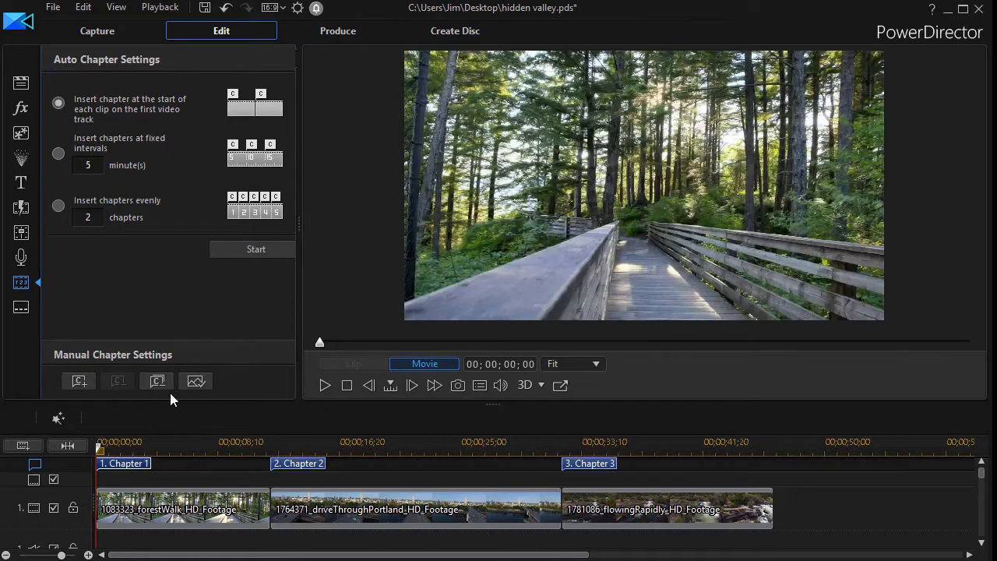
{"action": "mouse_move", "coordinate": [129, 470]}
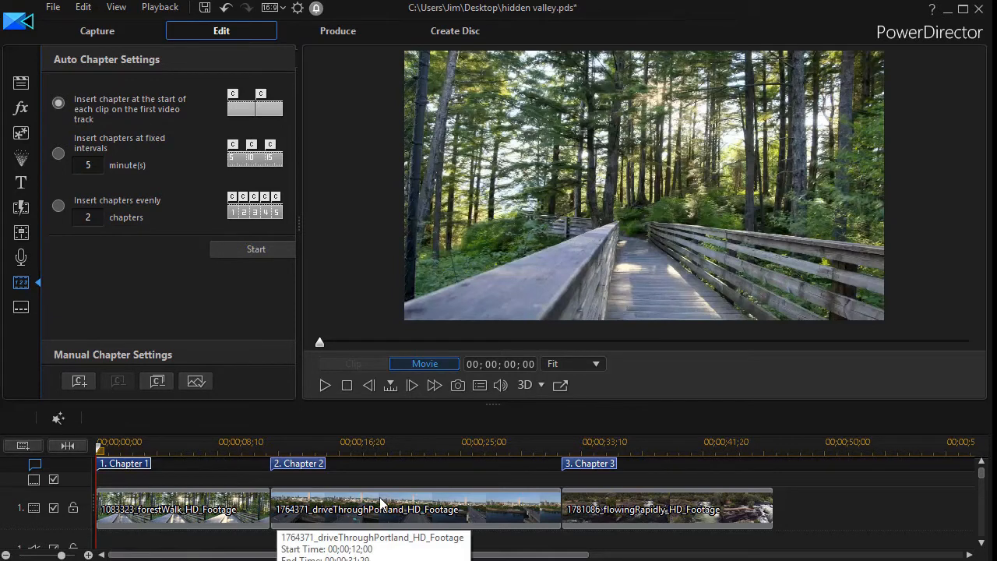
{"action": "mouse_move", "coordinate": [295, 212]}
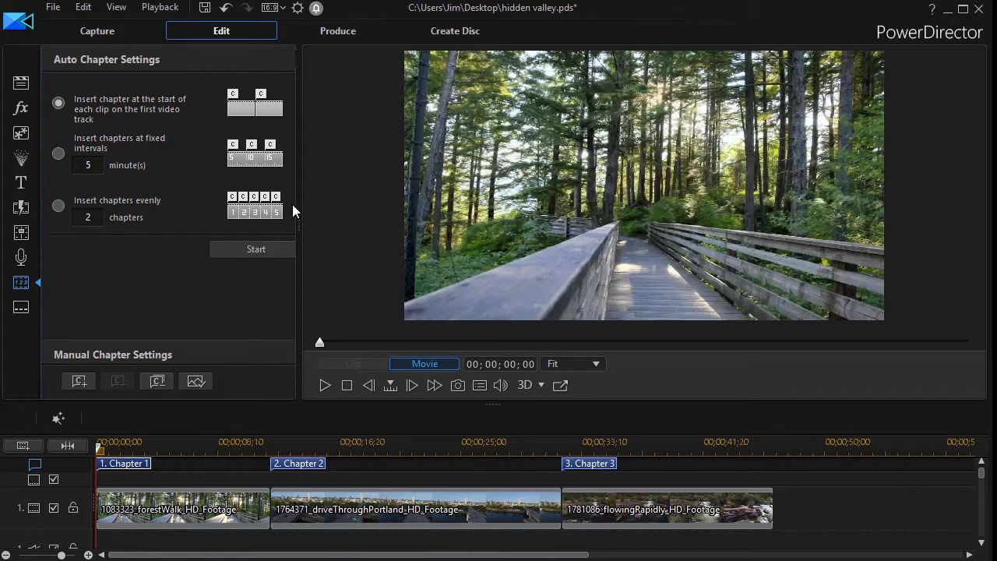
{"action": "mouse_move", "coordinate": [296, 220]}
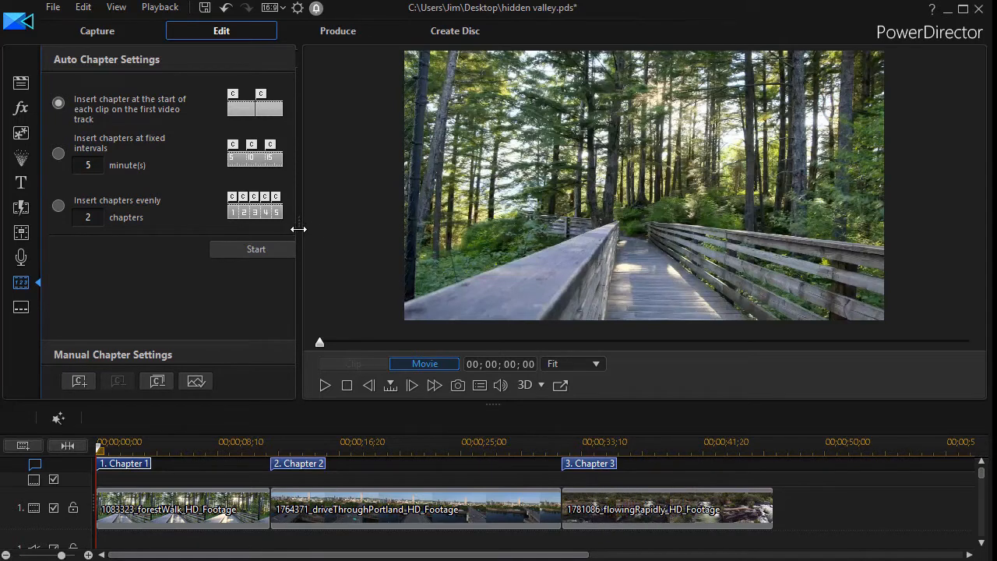
Widen the panel to reveal the Chapters list and select Chapter 1.
{"action": "left_click", "coordinate": [255, 249]}
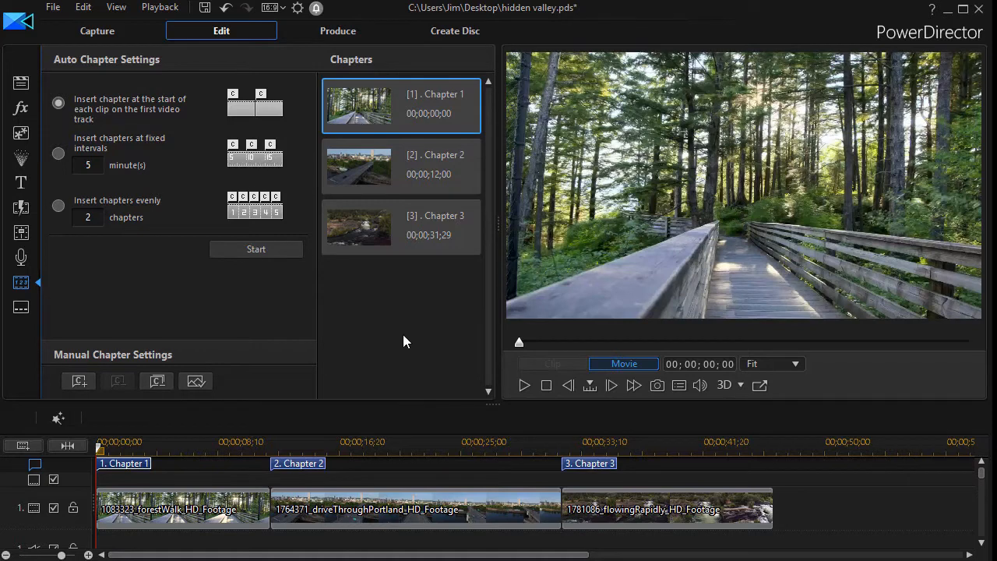
{"action": "mouse_move", "coordinate": [415, 187]}
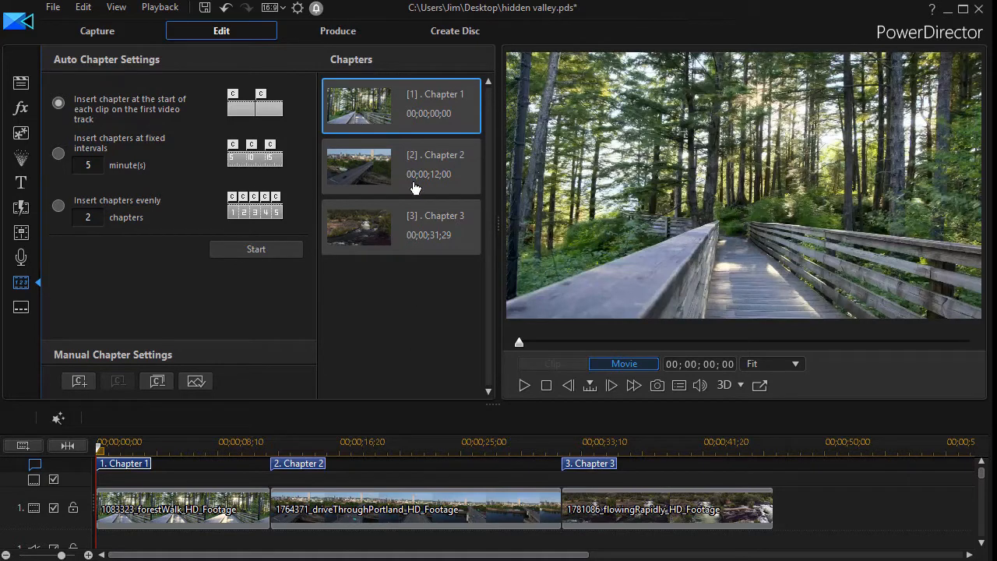
{"action": "mouse_move", "coordinate": [402, 116]}
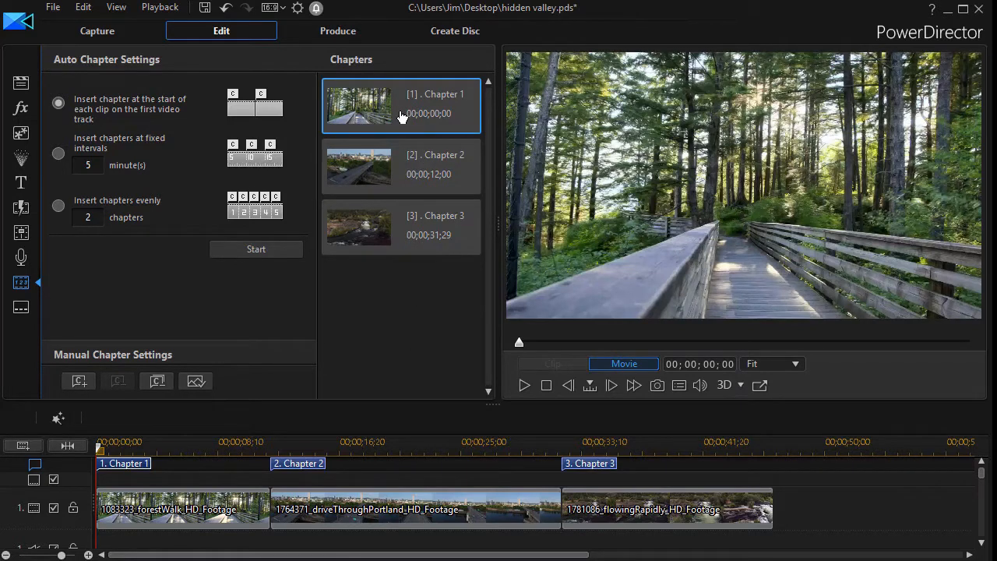
{"action": "left_click", "coordinate": [100, 442]}
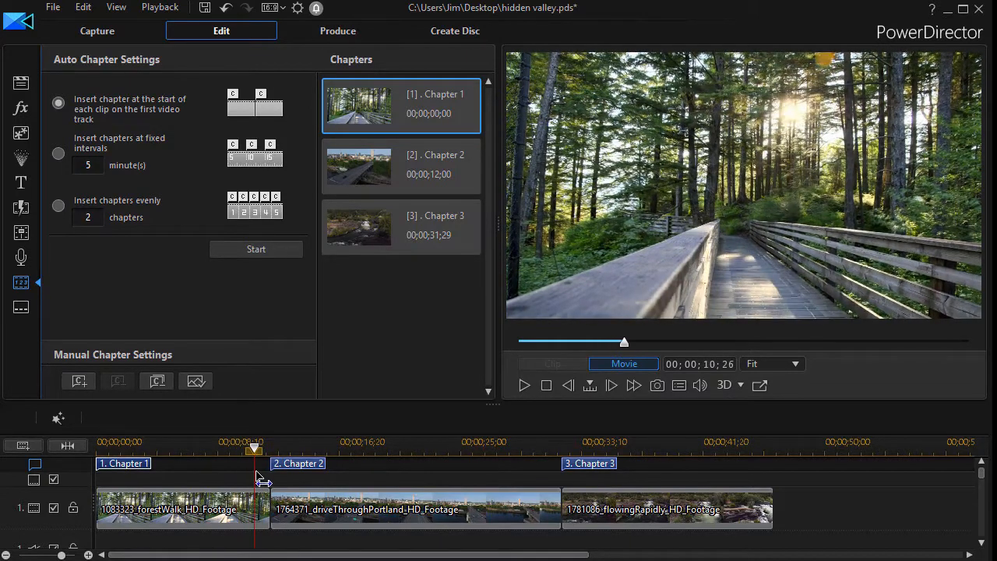
Set the frame near ten seconds into the first clip as Chapter 1's thumbnail.
{"action": "left_click_drag", "start_coordinate": [254, 451], "coordinate": [246, 450]}
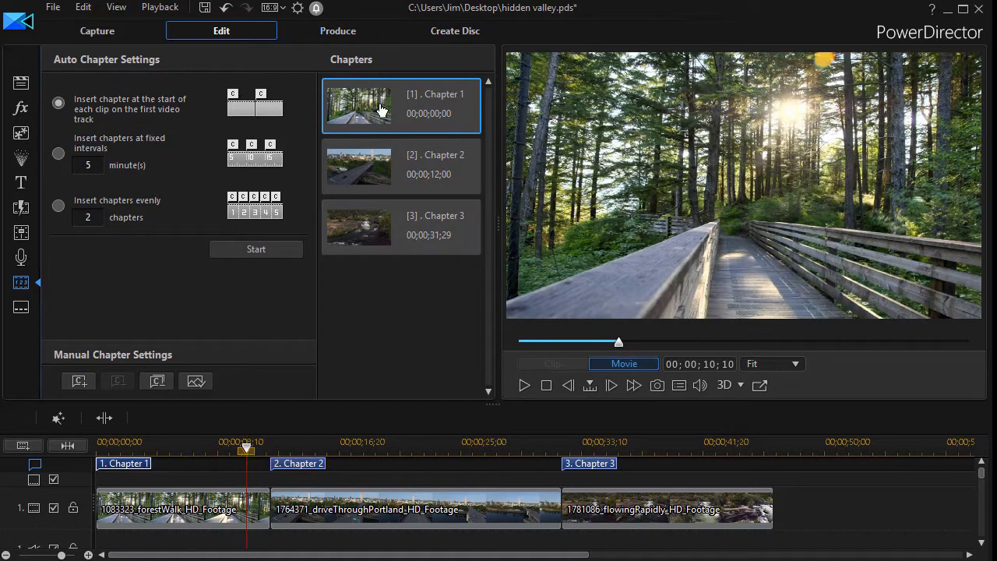
{"action": "left_click", "coordinate": [195, 381]}
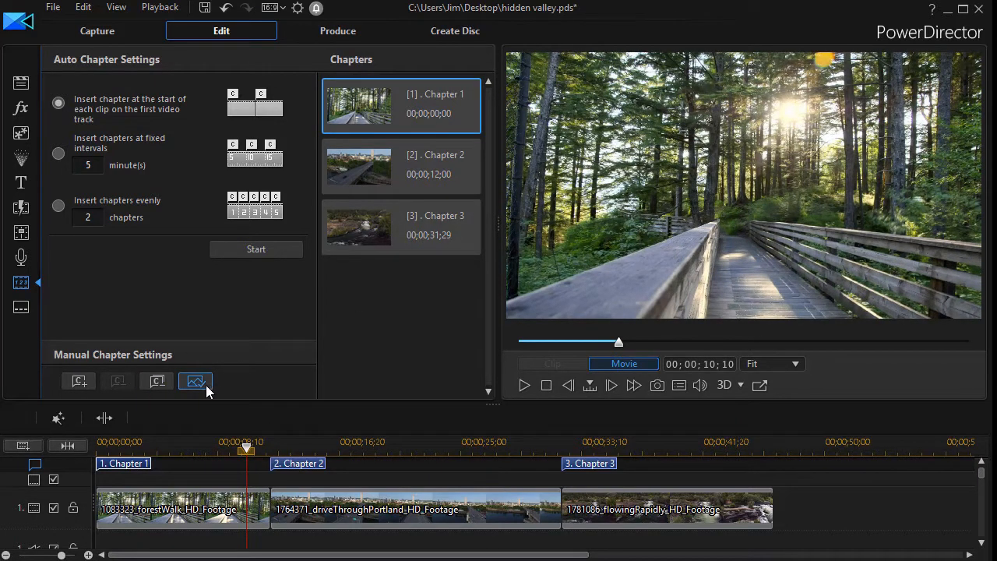
{"action": "mouse_move", "coordinate": [195, 381]}
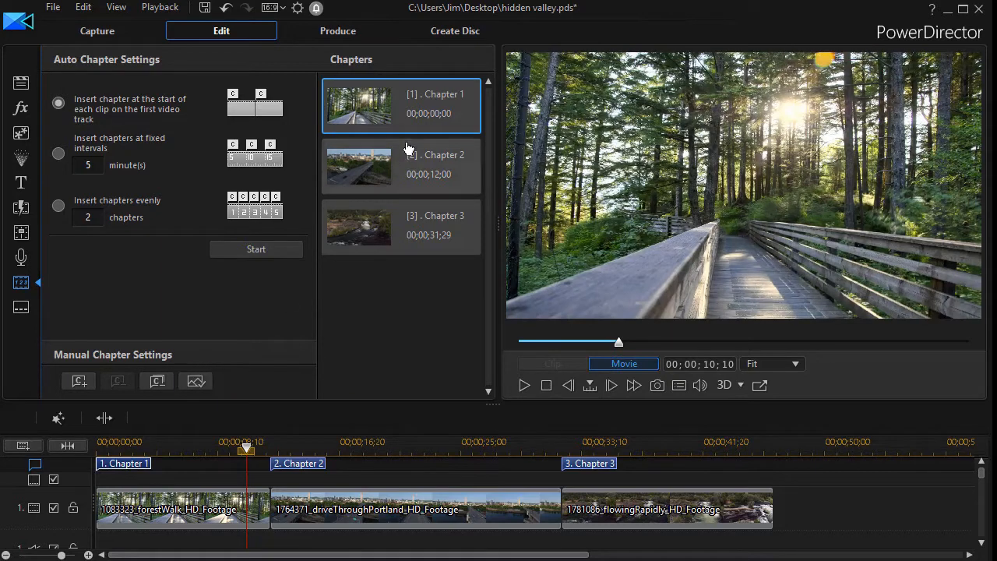
{"action": "mouse_move", "coordinate": [434, 147]}
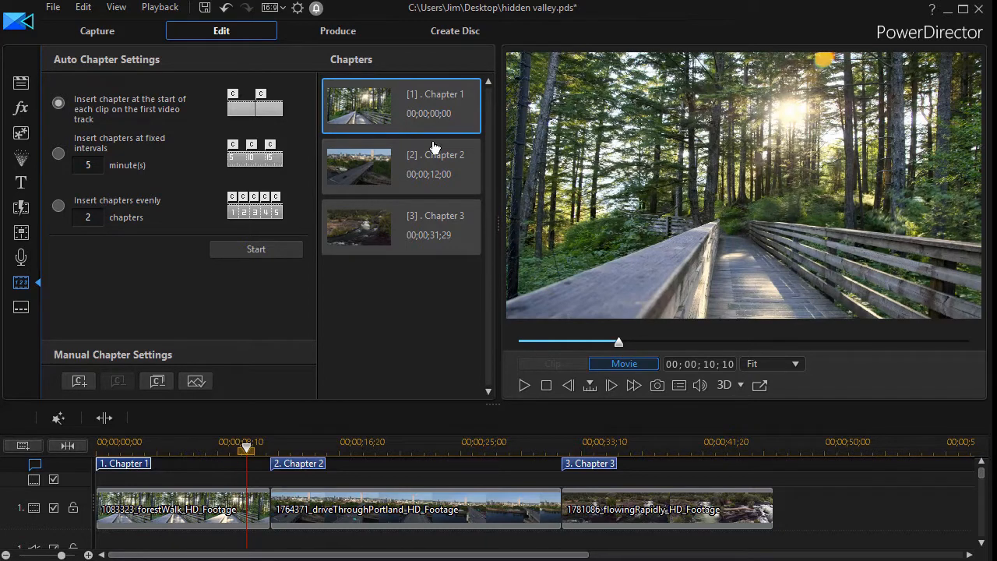
{"action": "mouse_move", "coordinate": [429, 107]}
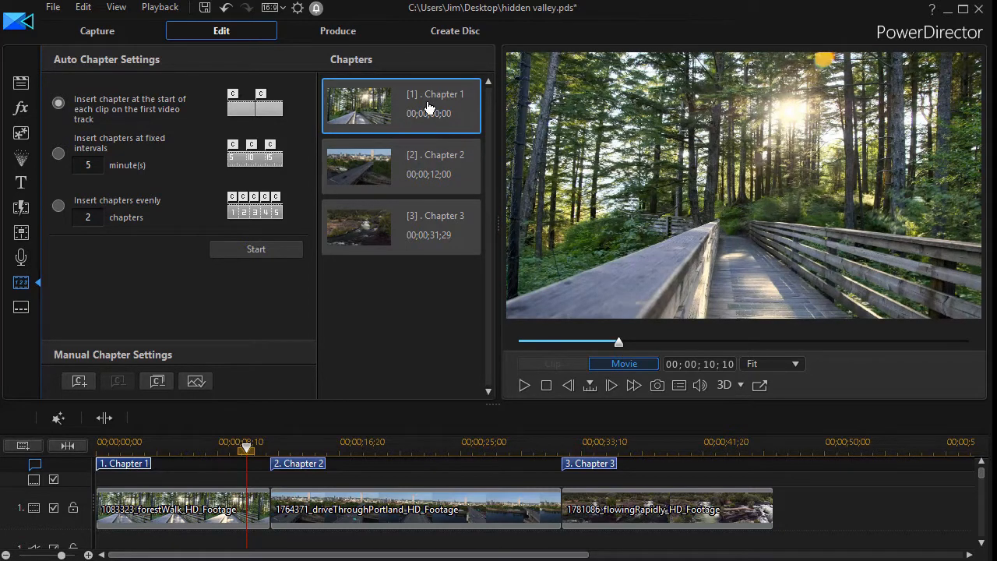
{"action": "left_click", "coordinate": [401, 166]}
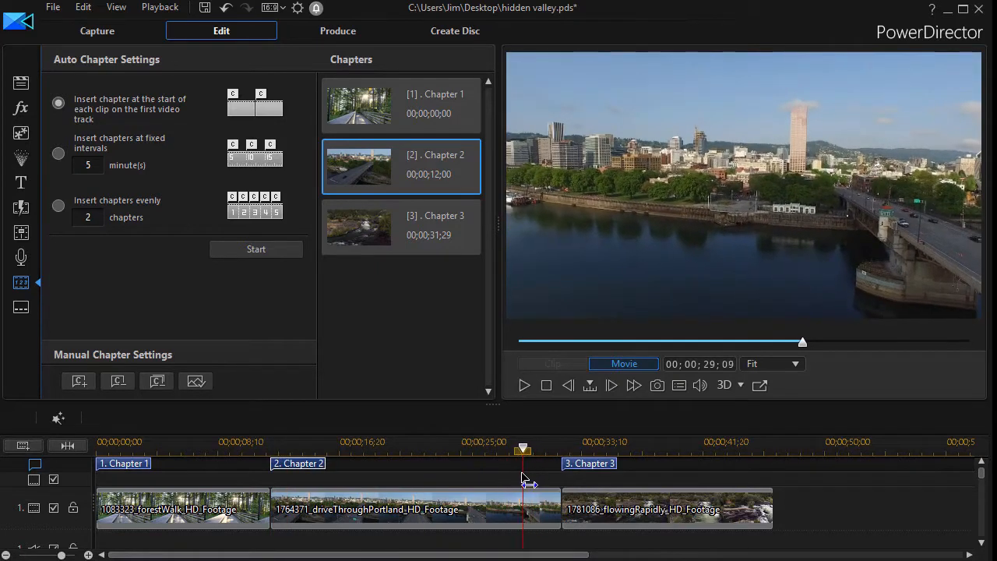
{"action": "mouse_move", "coordinate": [523, 510]}
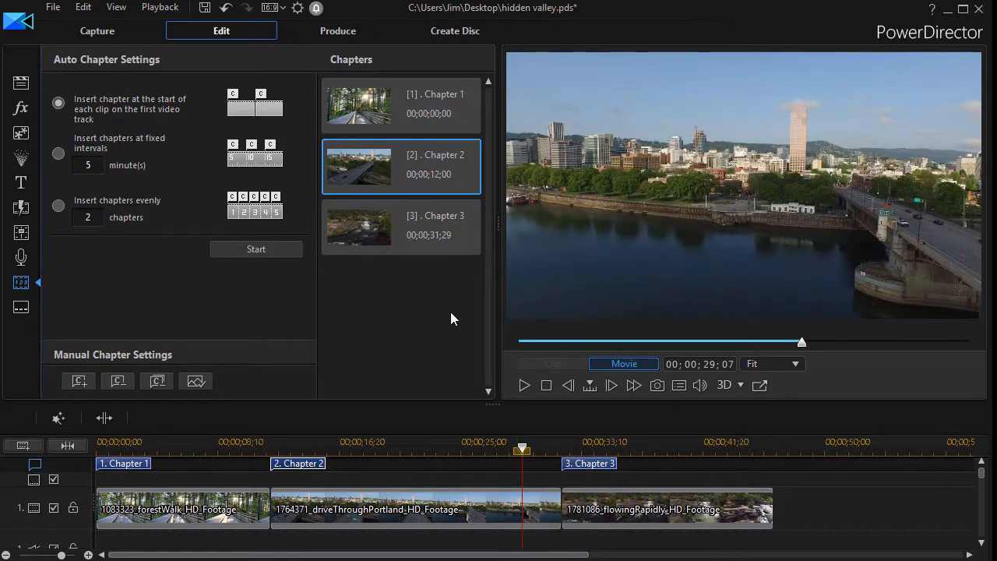
{"action": "mouse_move", "coordinate": [399, 176]}
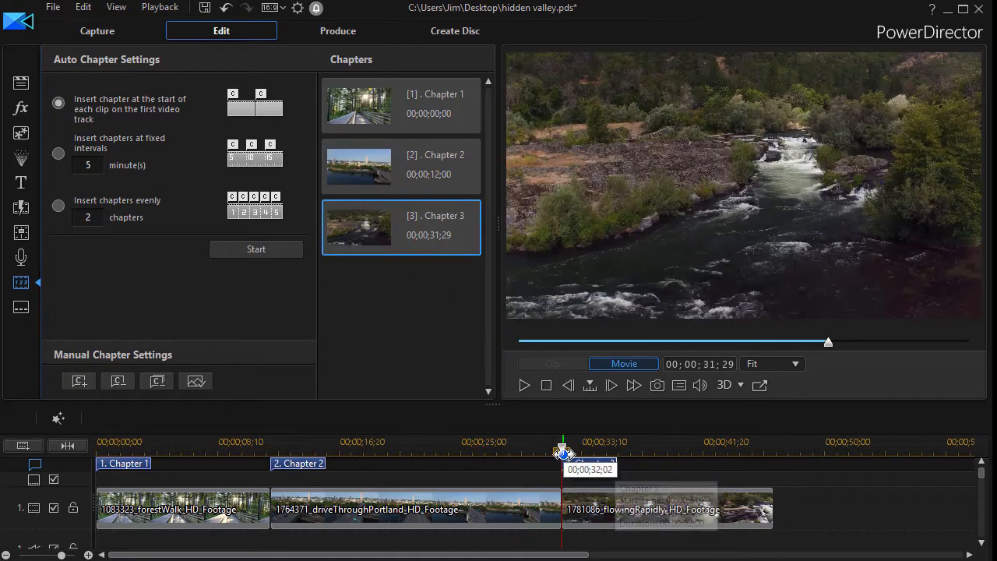
Set the waterfall frame around 00;00;41;13 as Chapter 3's thumbnail.
{"action": "left_click_drag", "start_coordinate": [564, 448], "coordinate": [737, 448]}
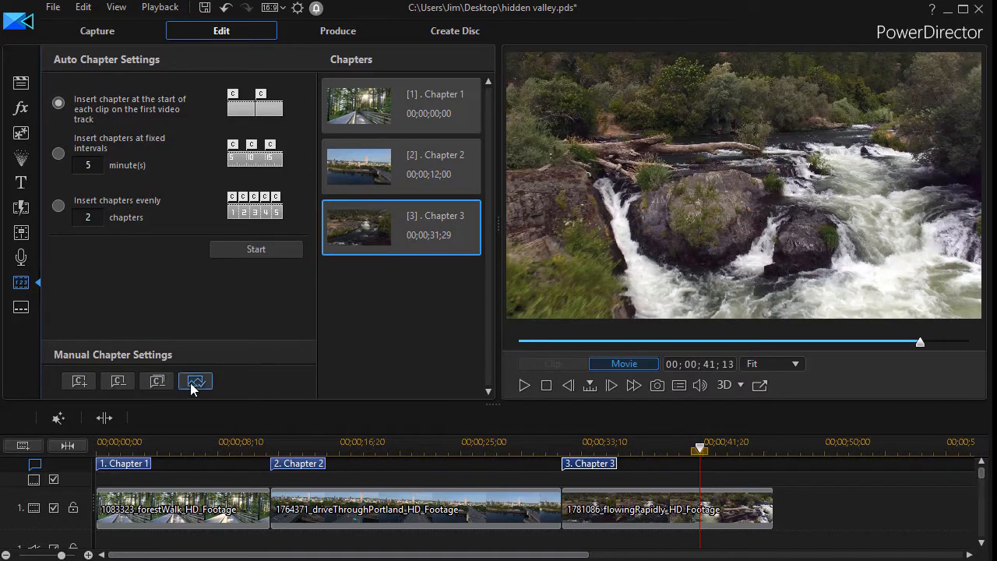
{"action": "left_click", "coordinate": [195, 381]}
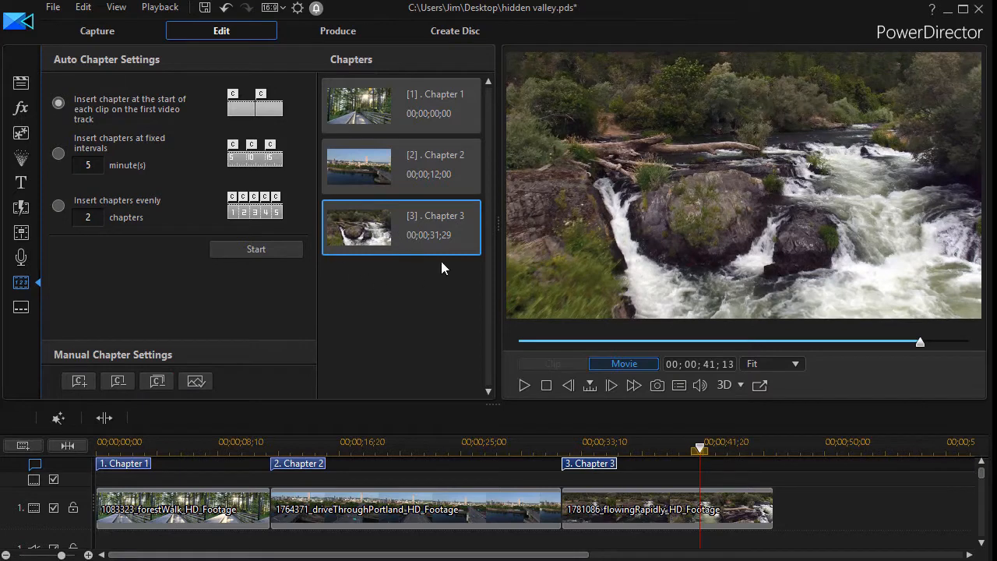
{"action": "mouse_move", "coordinate": [670, 494]}
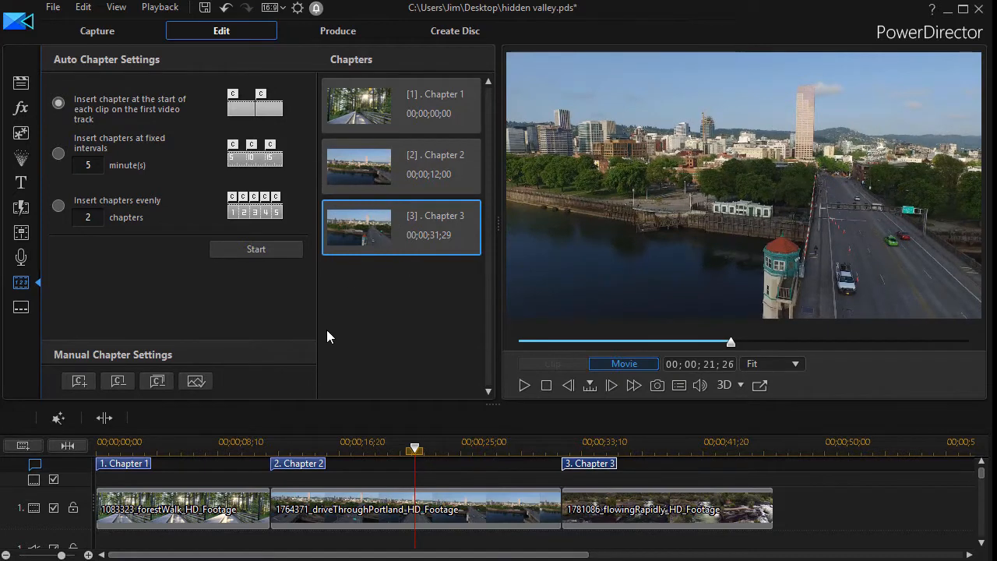
{"action": "mouse_move", "coordinate": [616, 477]}
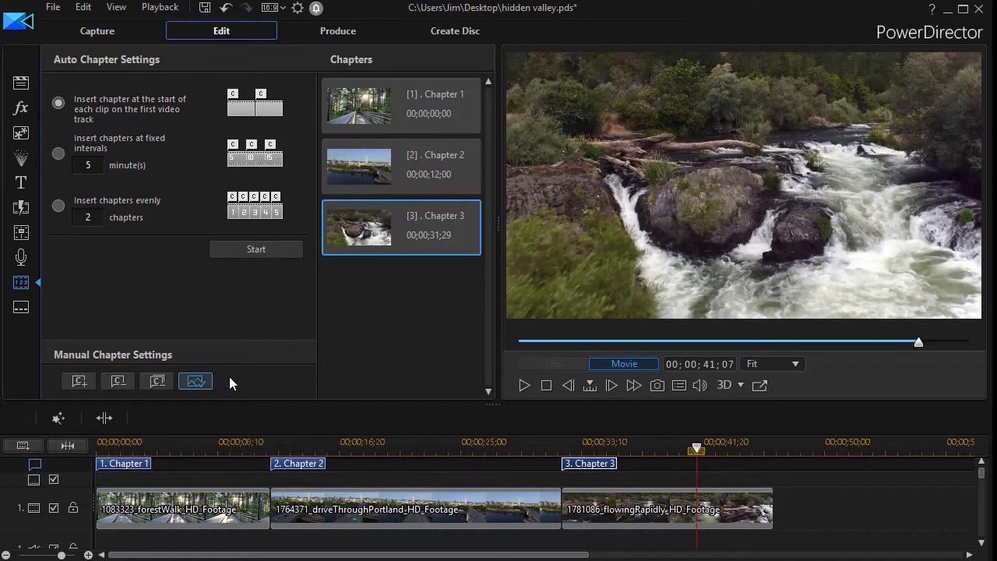
{"action": "mouse_move", "coordinate": [384, 68]}
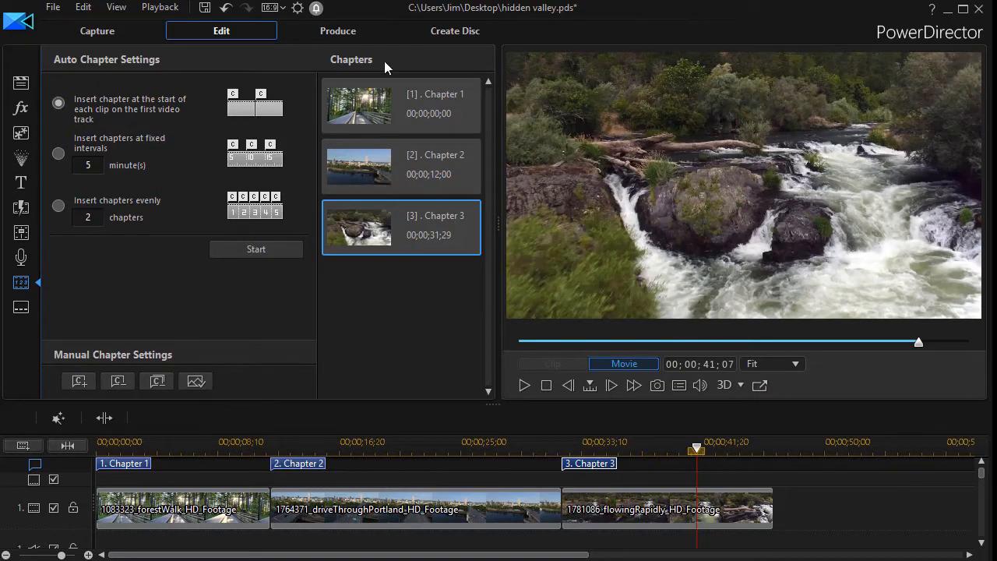
{"action": "left_click", "coordinate": [455, 30]}
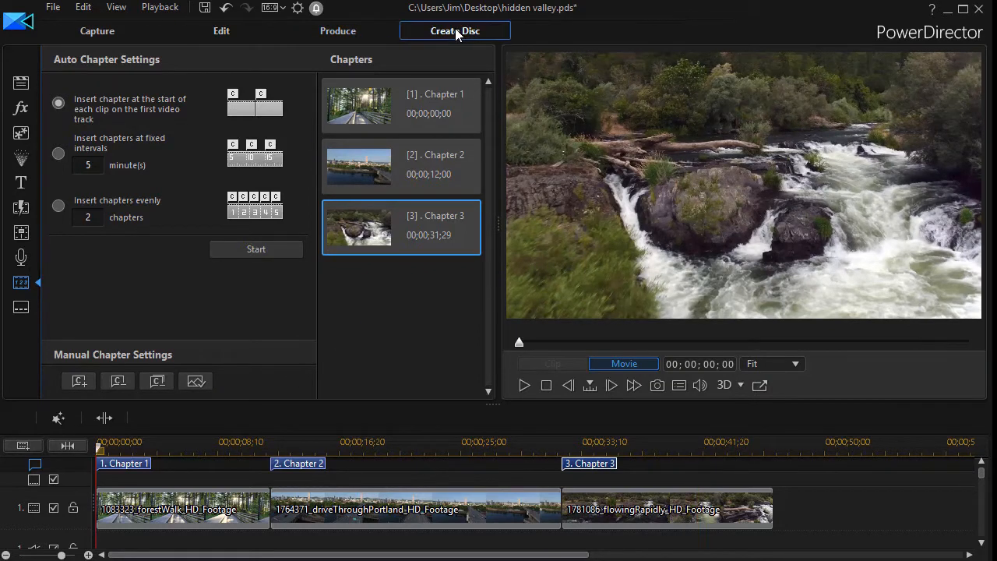
Show the My Videos disc menu page listing Chapter 1, 2 and 3 buttons.
{"action": "left_click", "coordinate": [455, 31]}
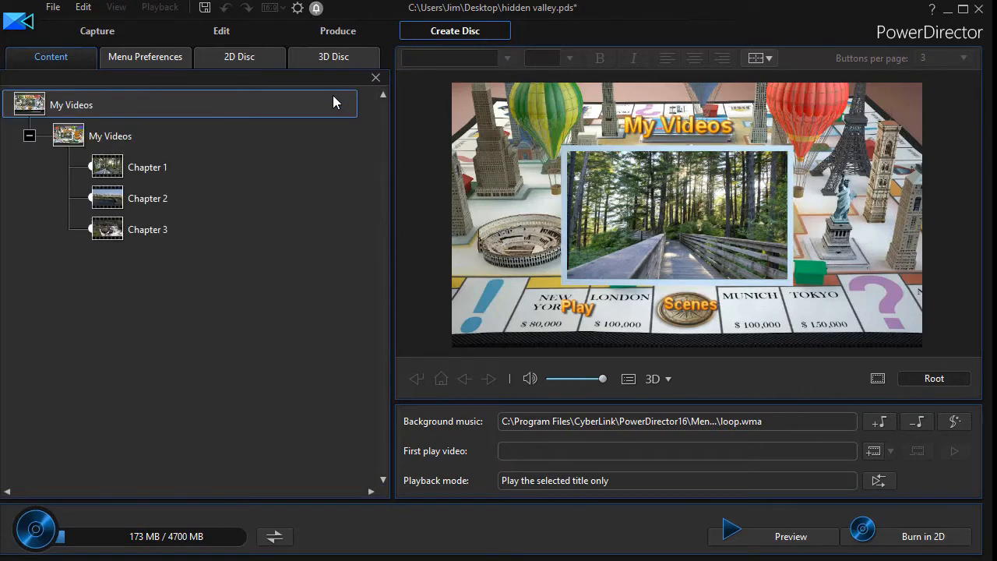
{"action": "left_click", "coordinate": [147, 198]}
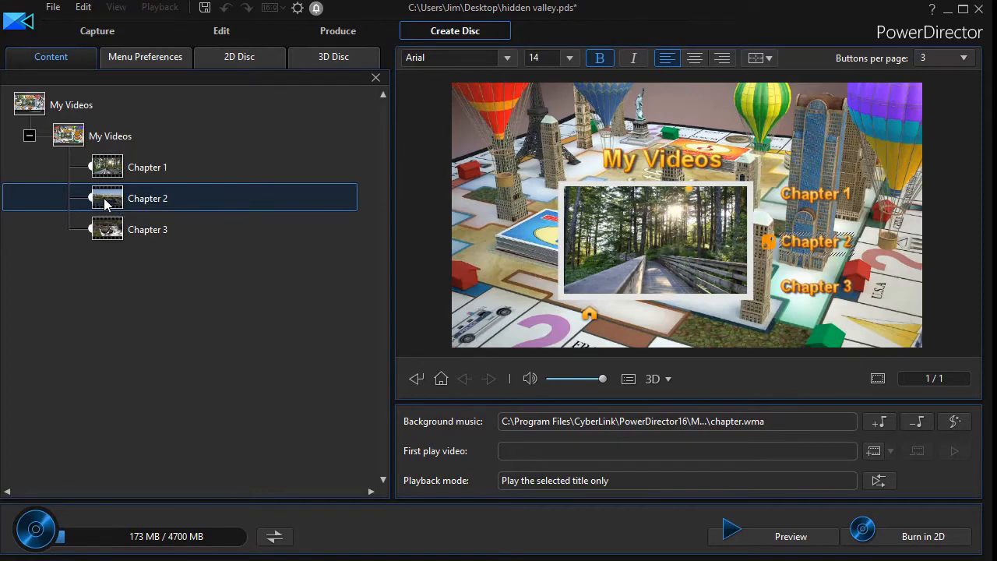
{"action": "left_click", "coordinate": [147, 229]}
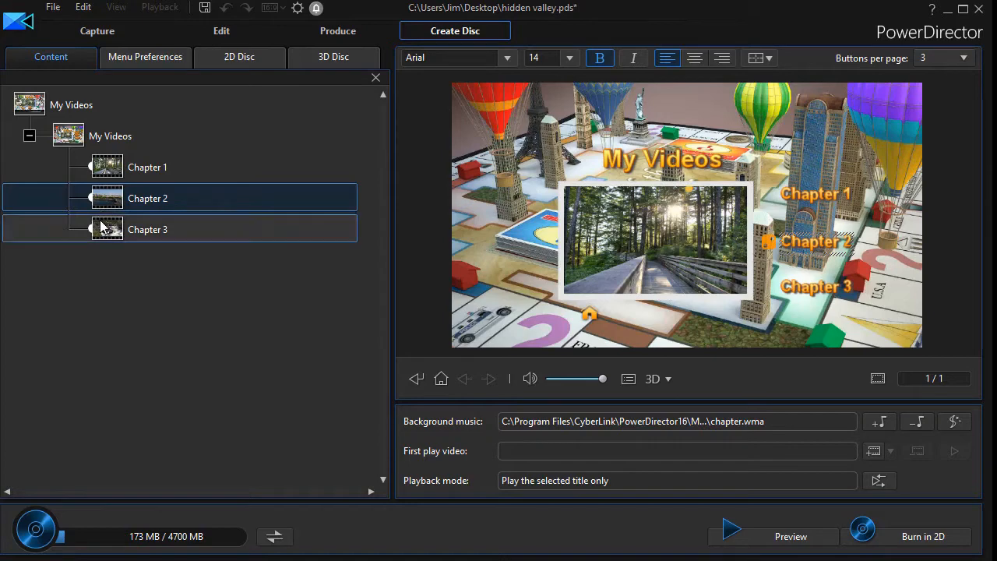
{"action": "left_click", "coordinate": [147, 229]}
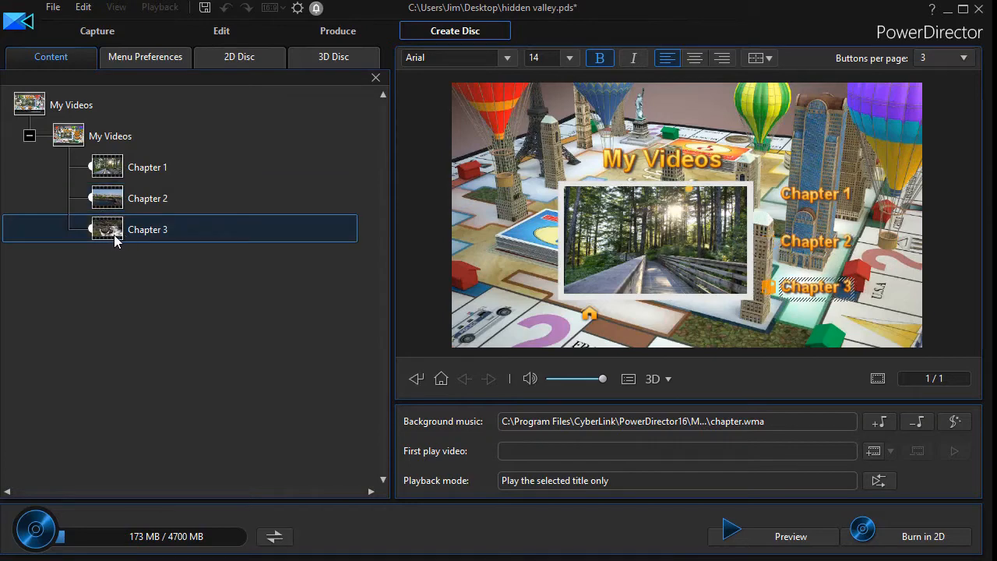
{"action": "mouse_move", "coordinate": [45, 305]}
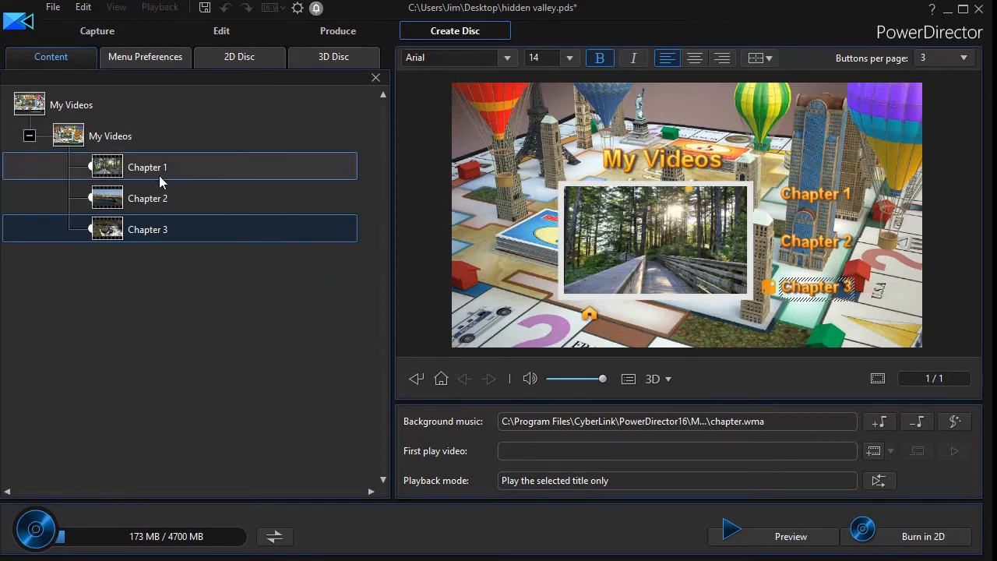
{"action": "left_click", "coordinate": [147, 229]}
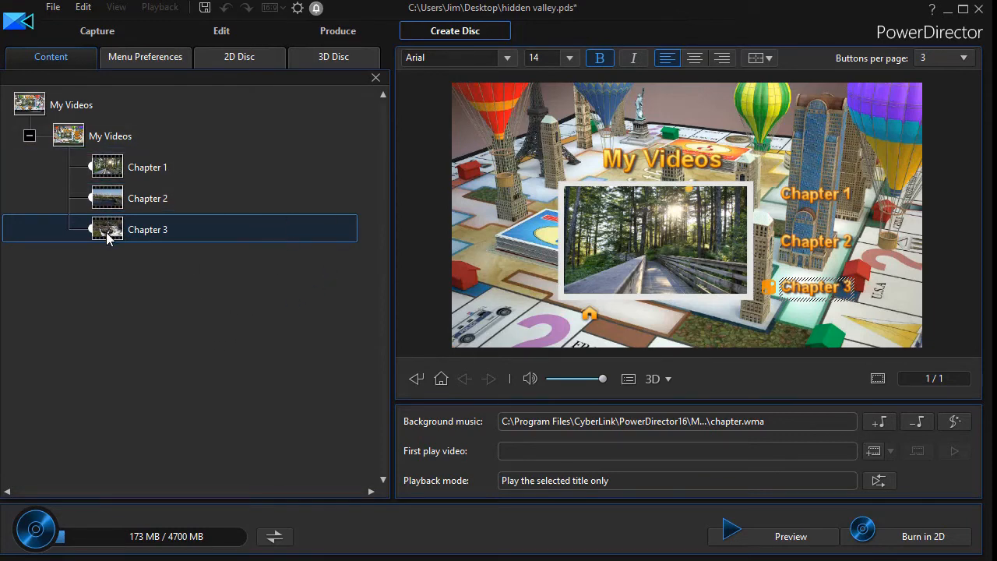